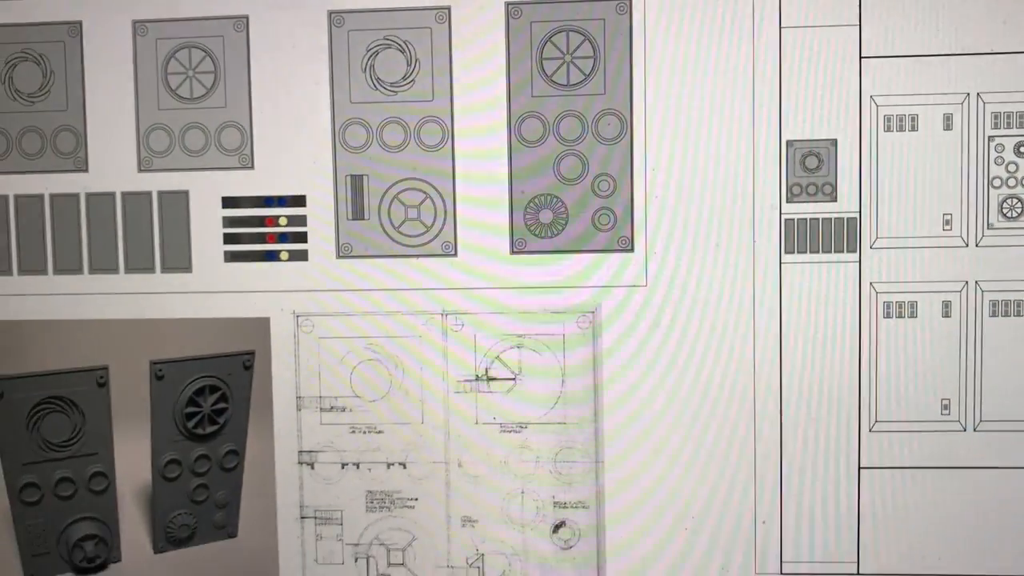
scroll("down", 3)
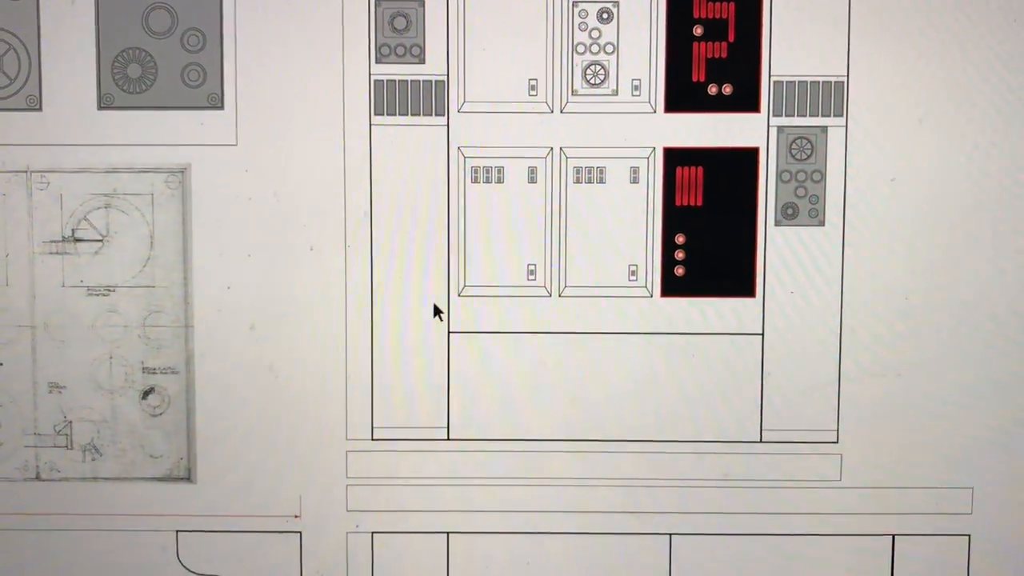
left_click(544, 452)
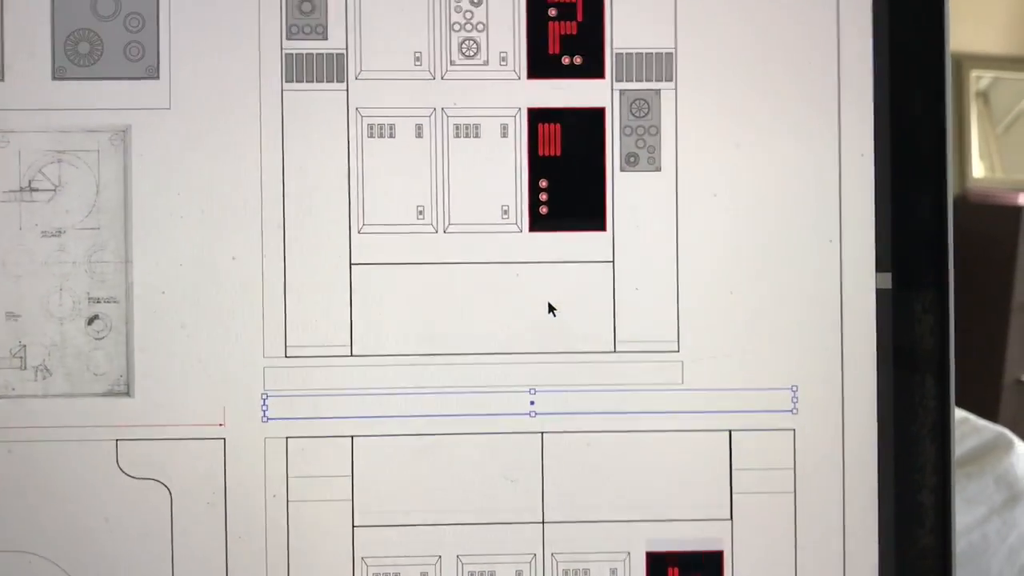
scroll("down", 3)
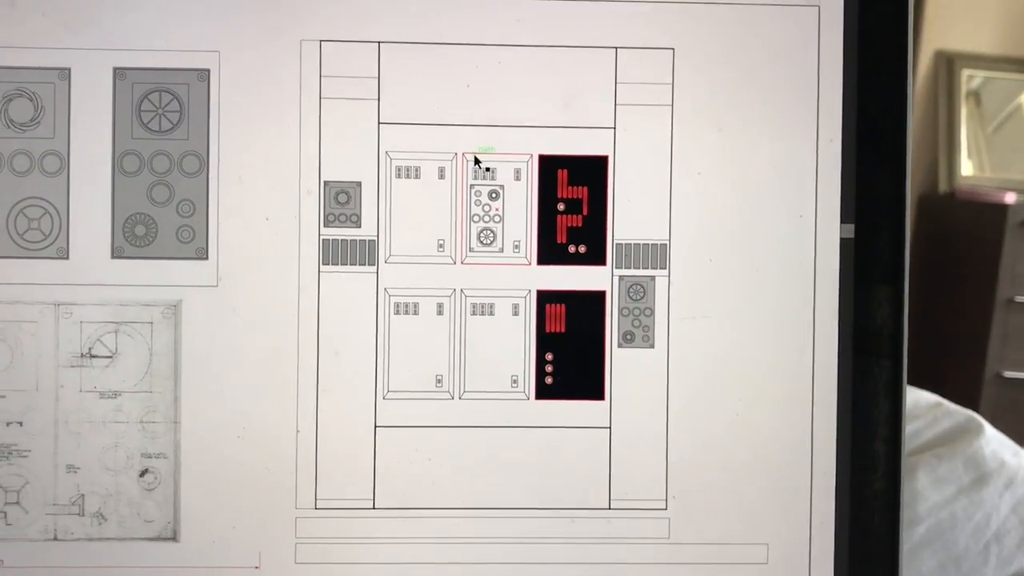
scroll("down", 3)
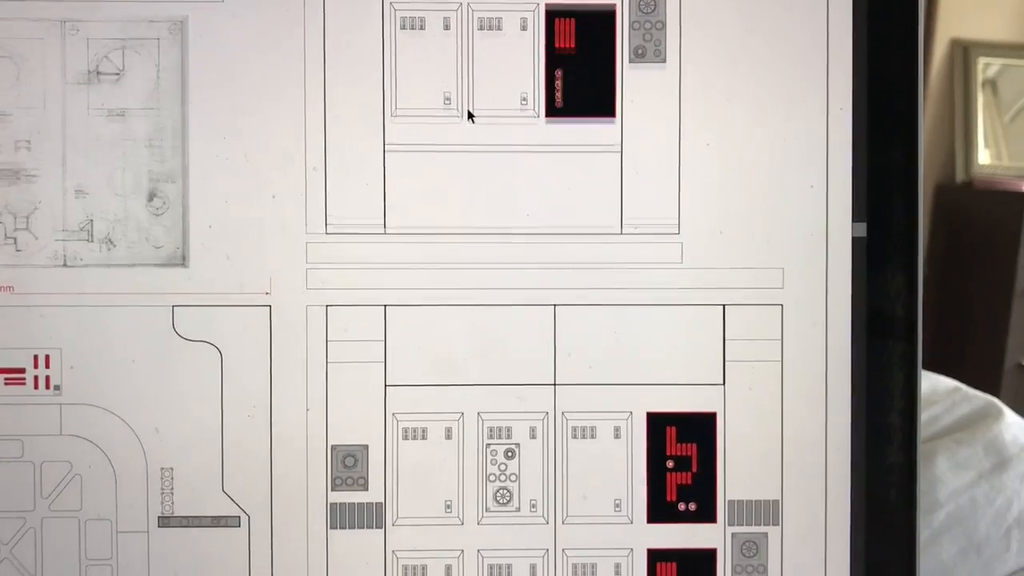